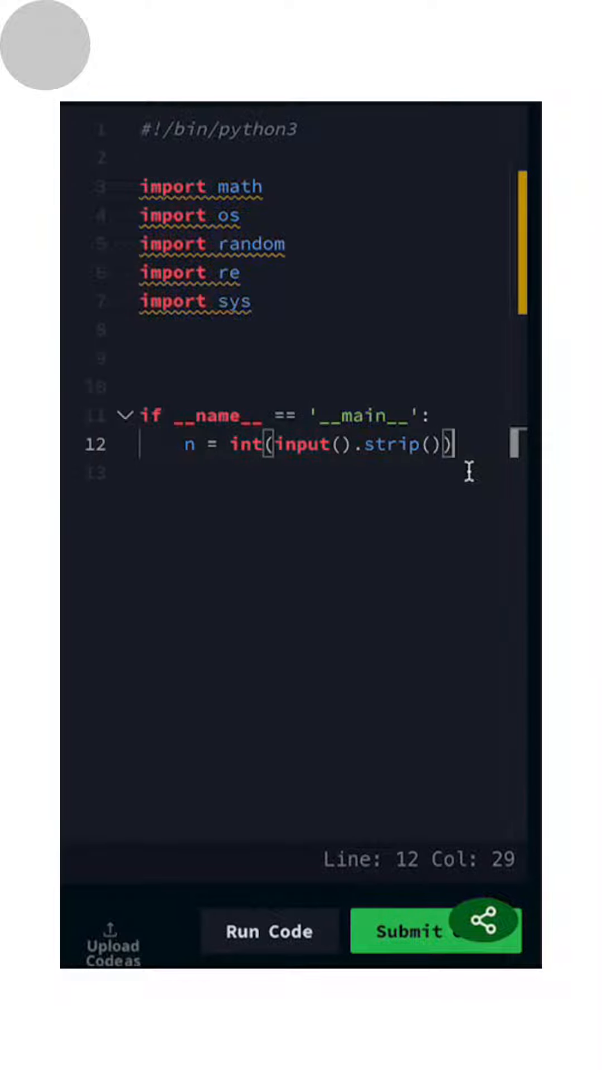
{"action": "type", "text": "if n"}
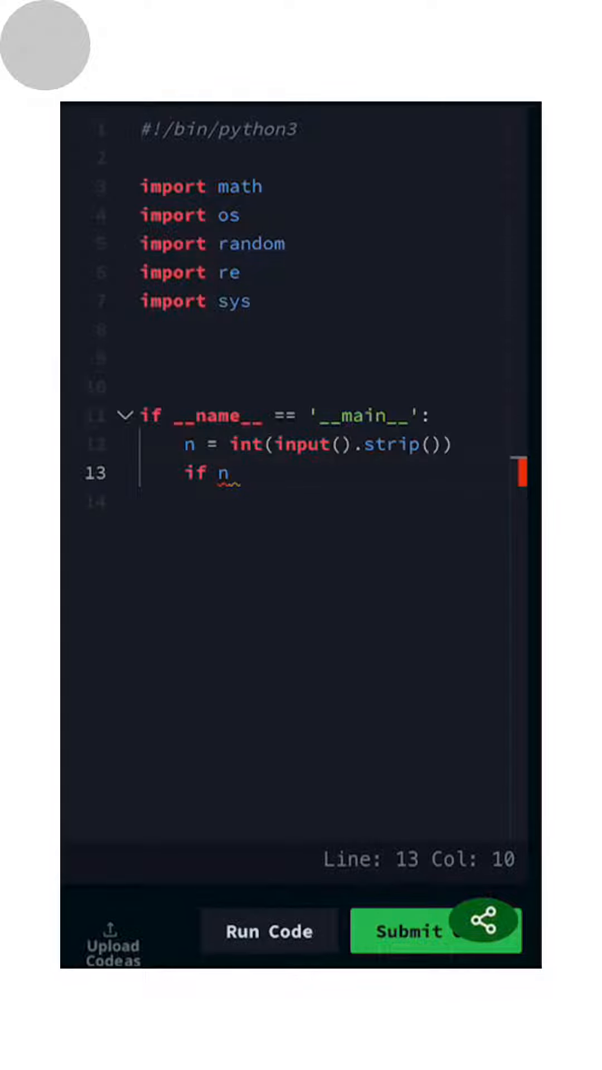
{"action": "type", "text": "% 2"}
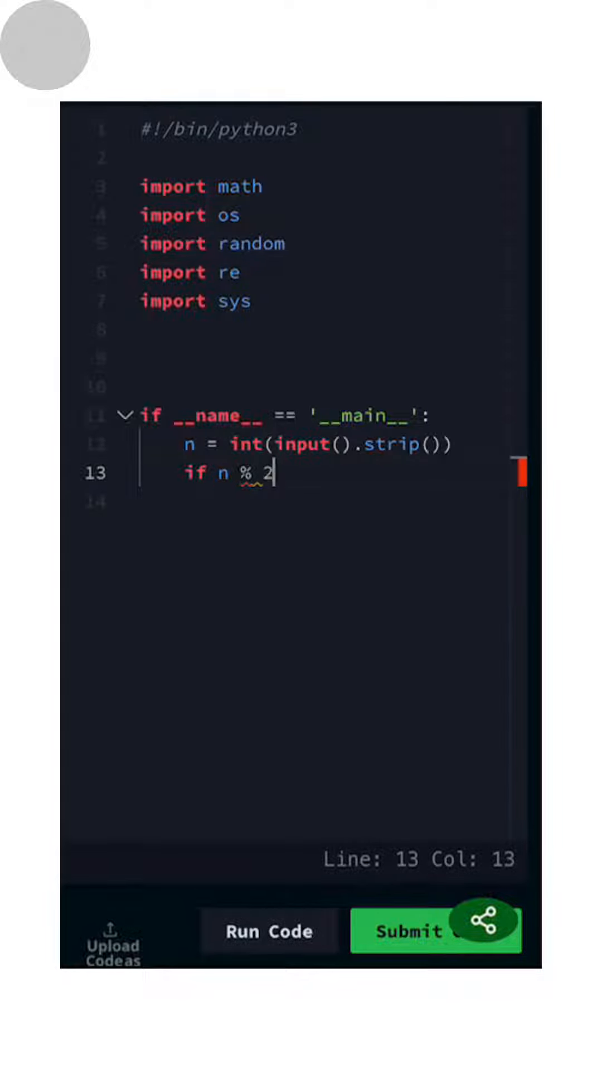
{"action": "type", "text": "== 1"}
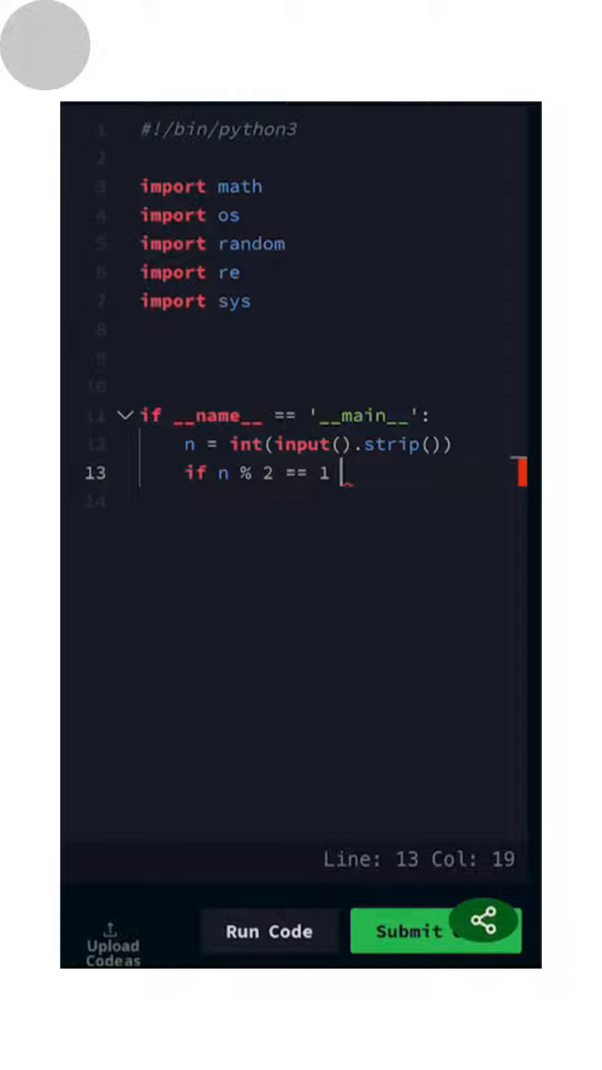
{"action": "type", "text": "or n in range(2, 21):"}
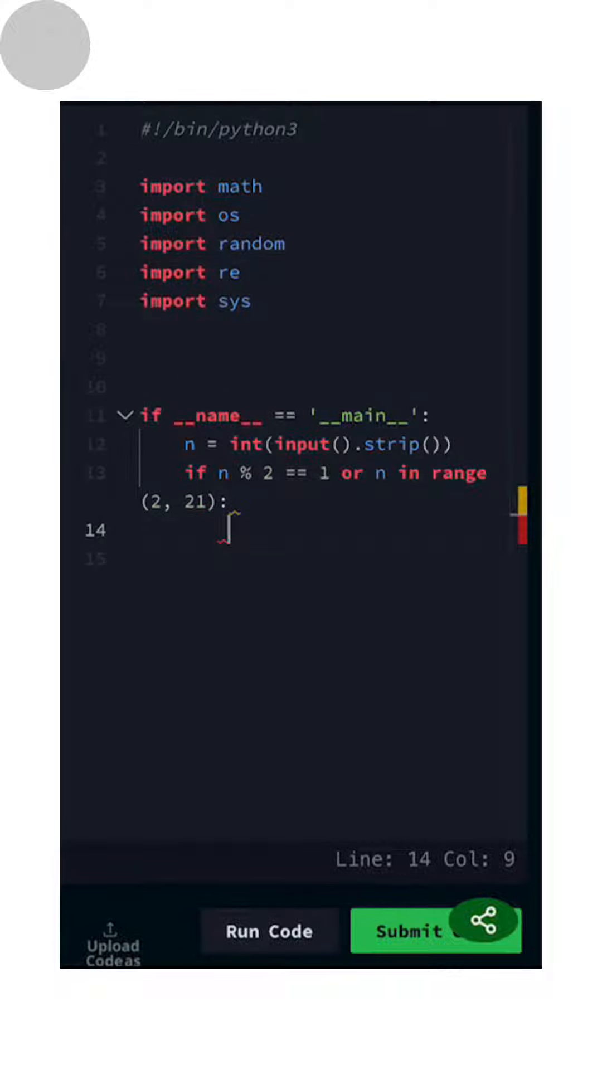
{"action": "type", "text": "print(\"W"}
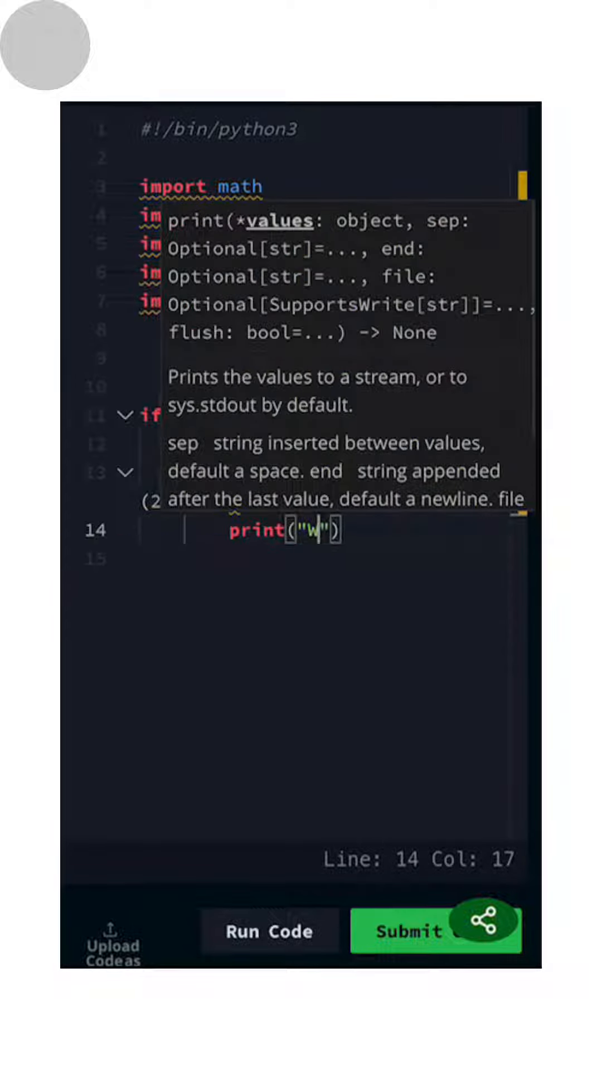
{"action": "type", "text": "eird"}
{"action": "left_click", "coordinate": [329, 560]}
{"action": "type", "text": "else"}
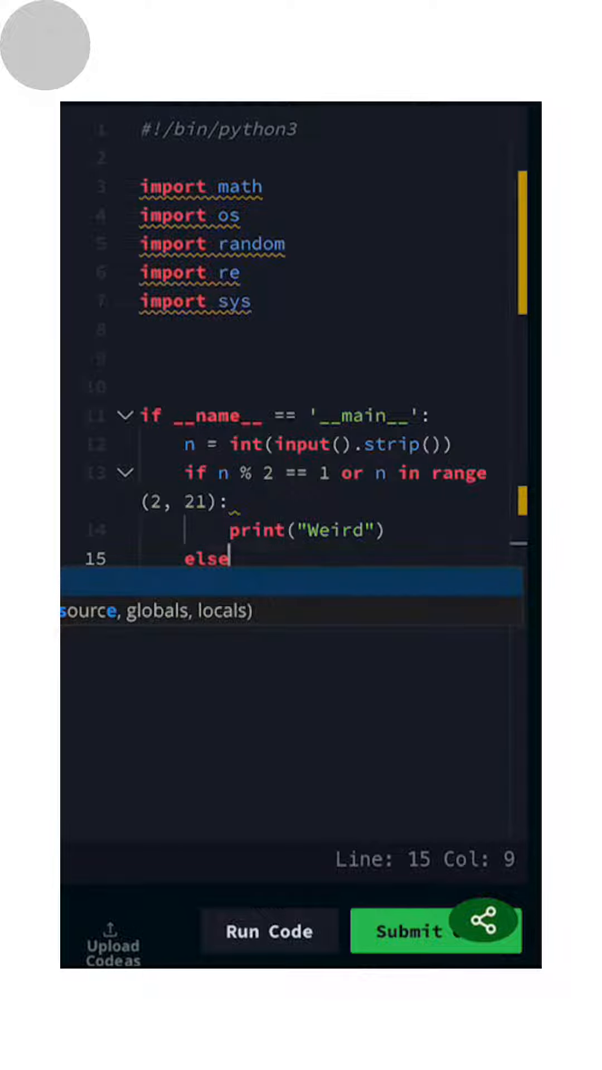
{"action": "type", "text": ":"}
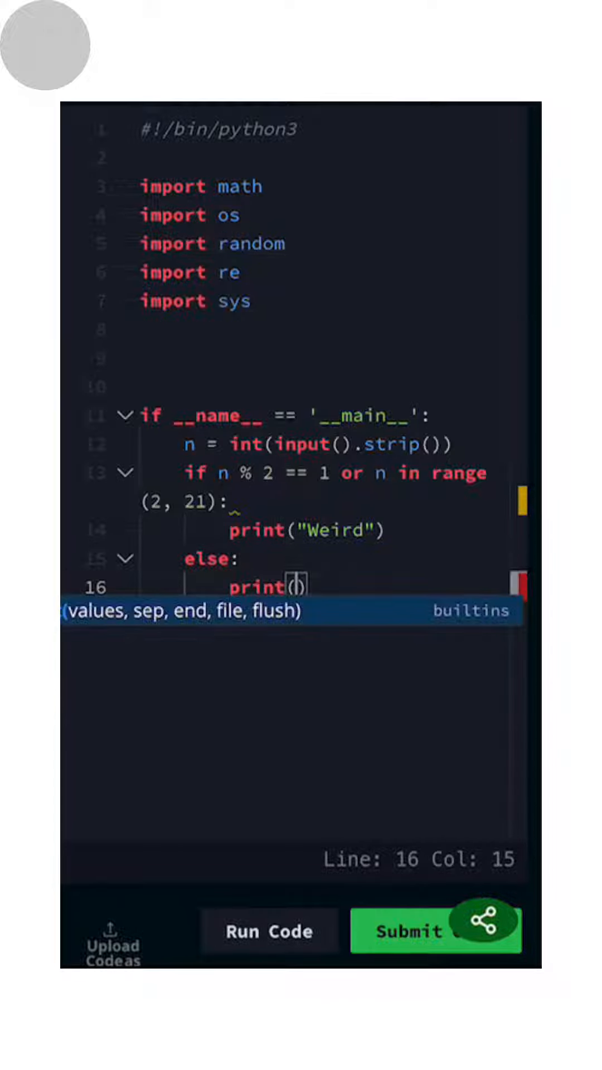
{"action": "type", "text": "\"Not Weird\""}
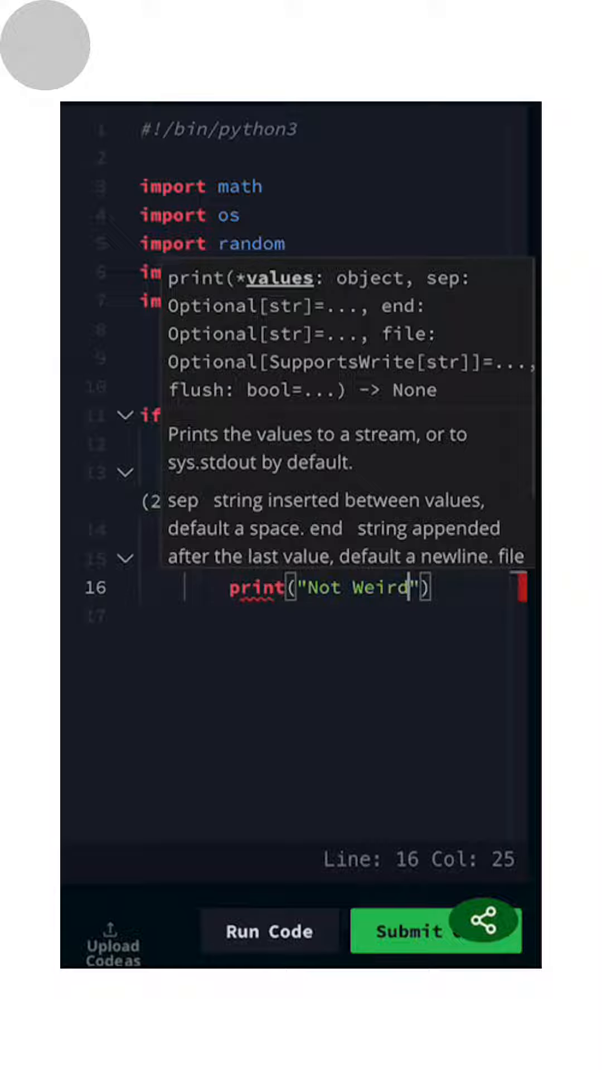